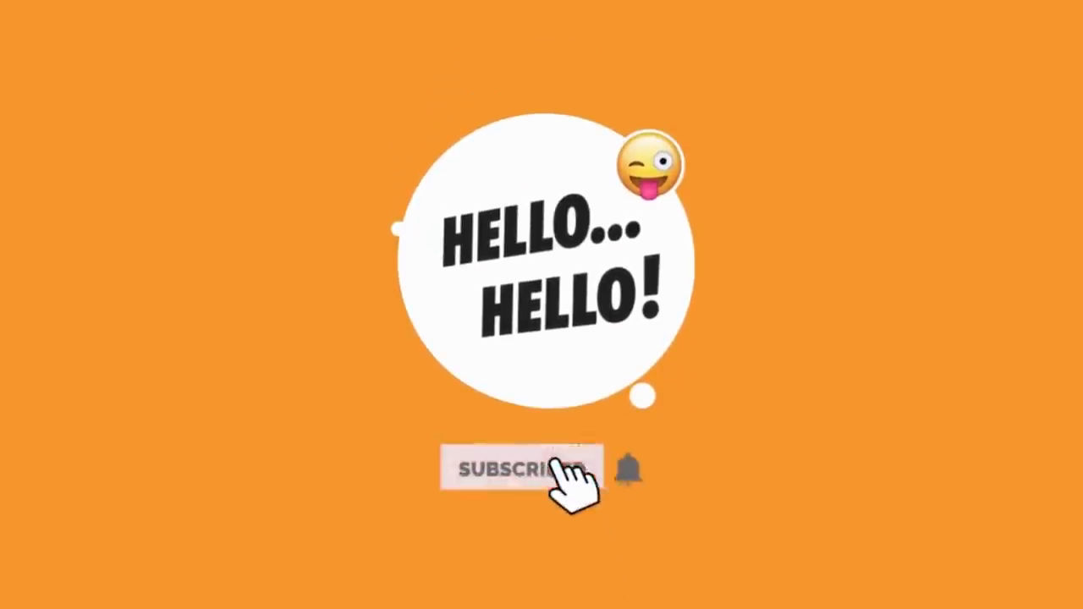
Subscribe below the 'HELLO... HELLO!' bubble so the button reads SUBSCRIBED with the bell
click(518, 470)
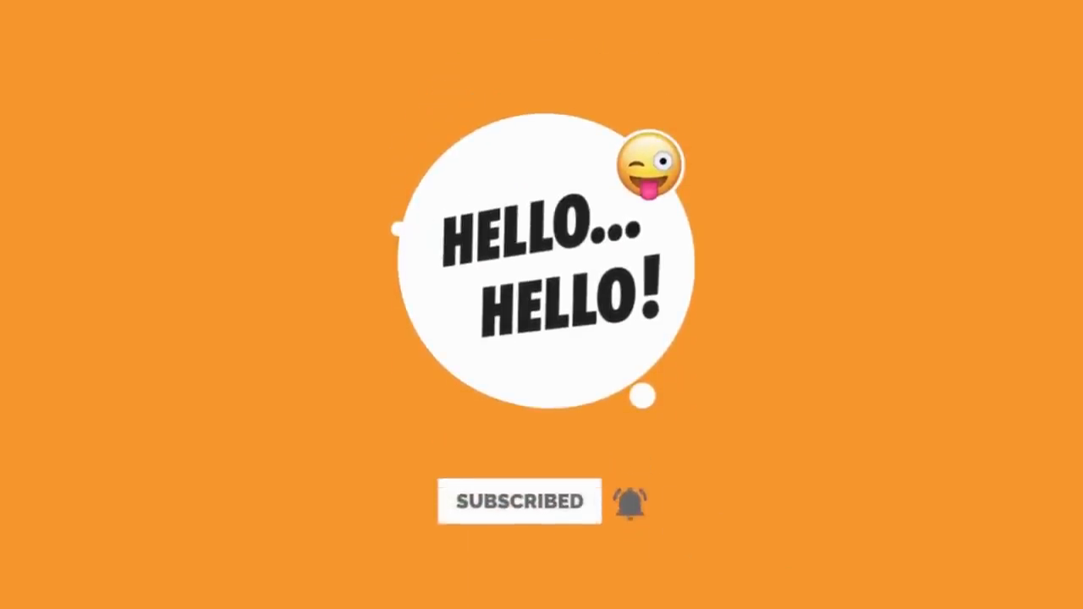